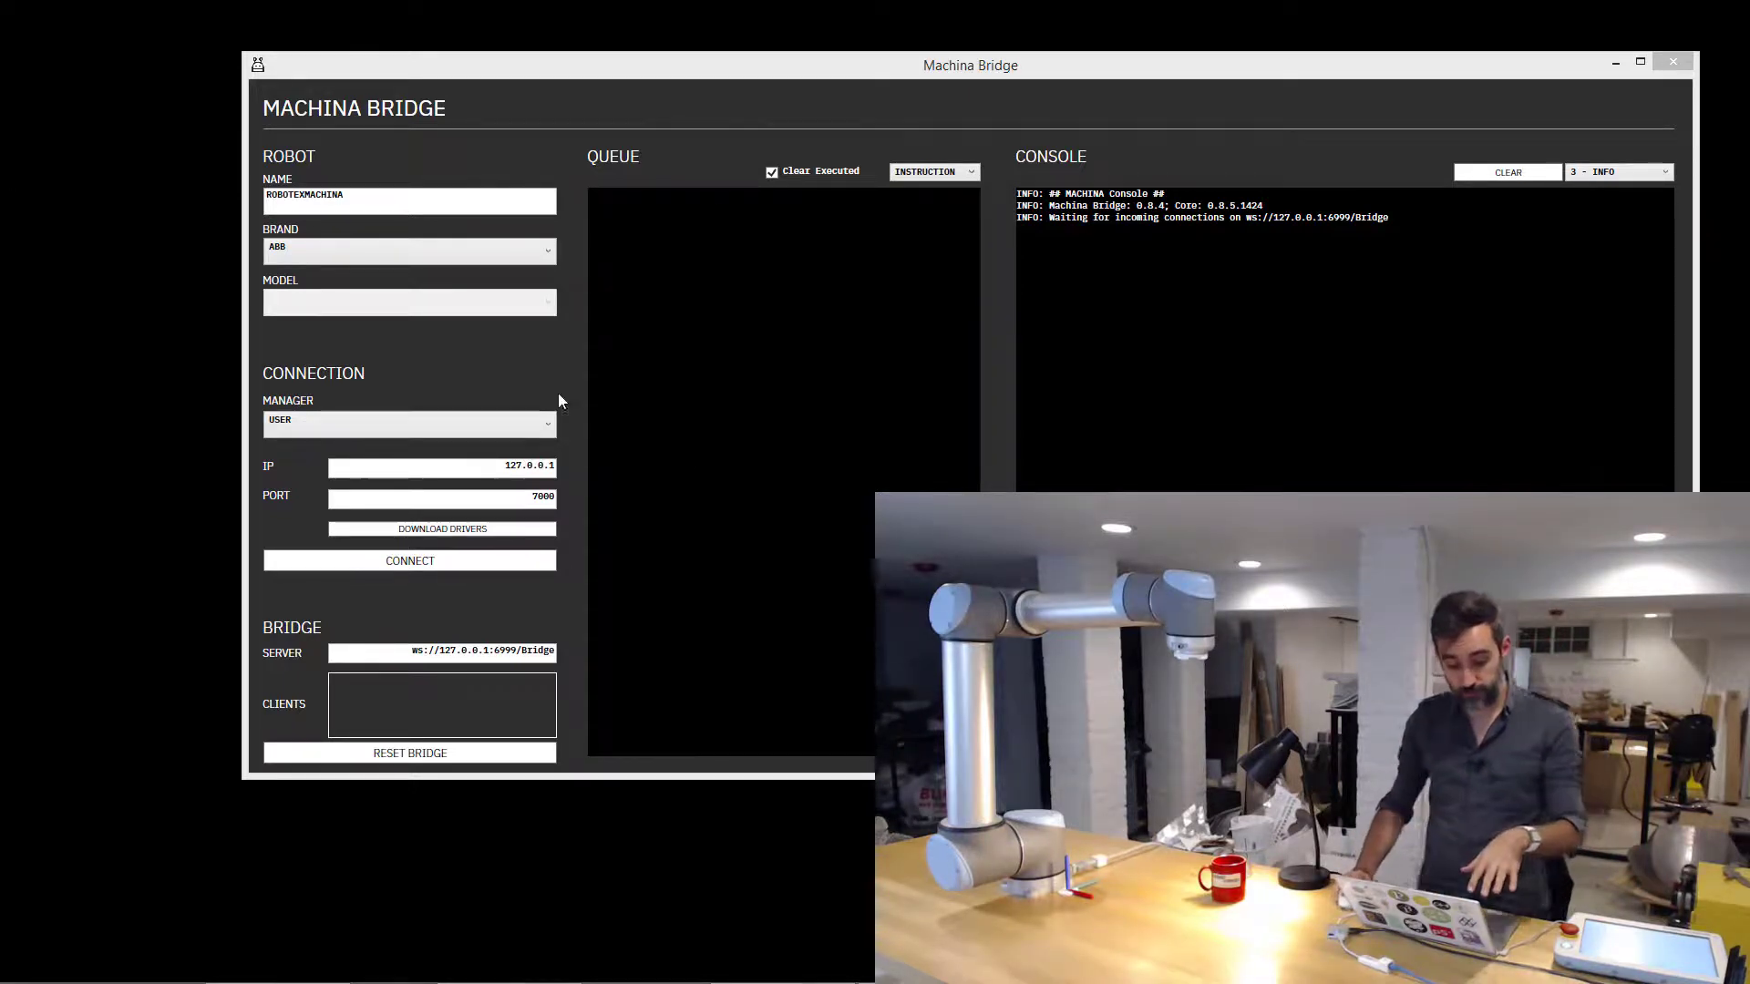
Replace the default robot name ROBOTEXMACHINA with 'MyRobot'.
click(410, 194)
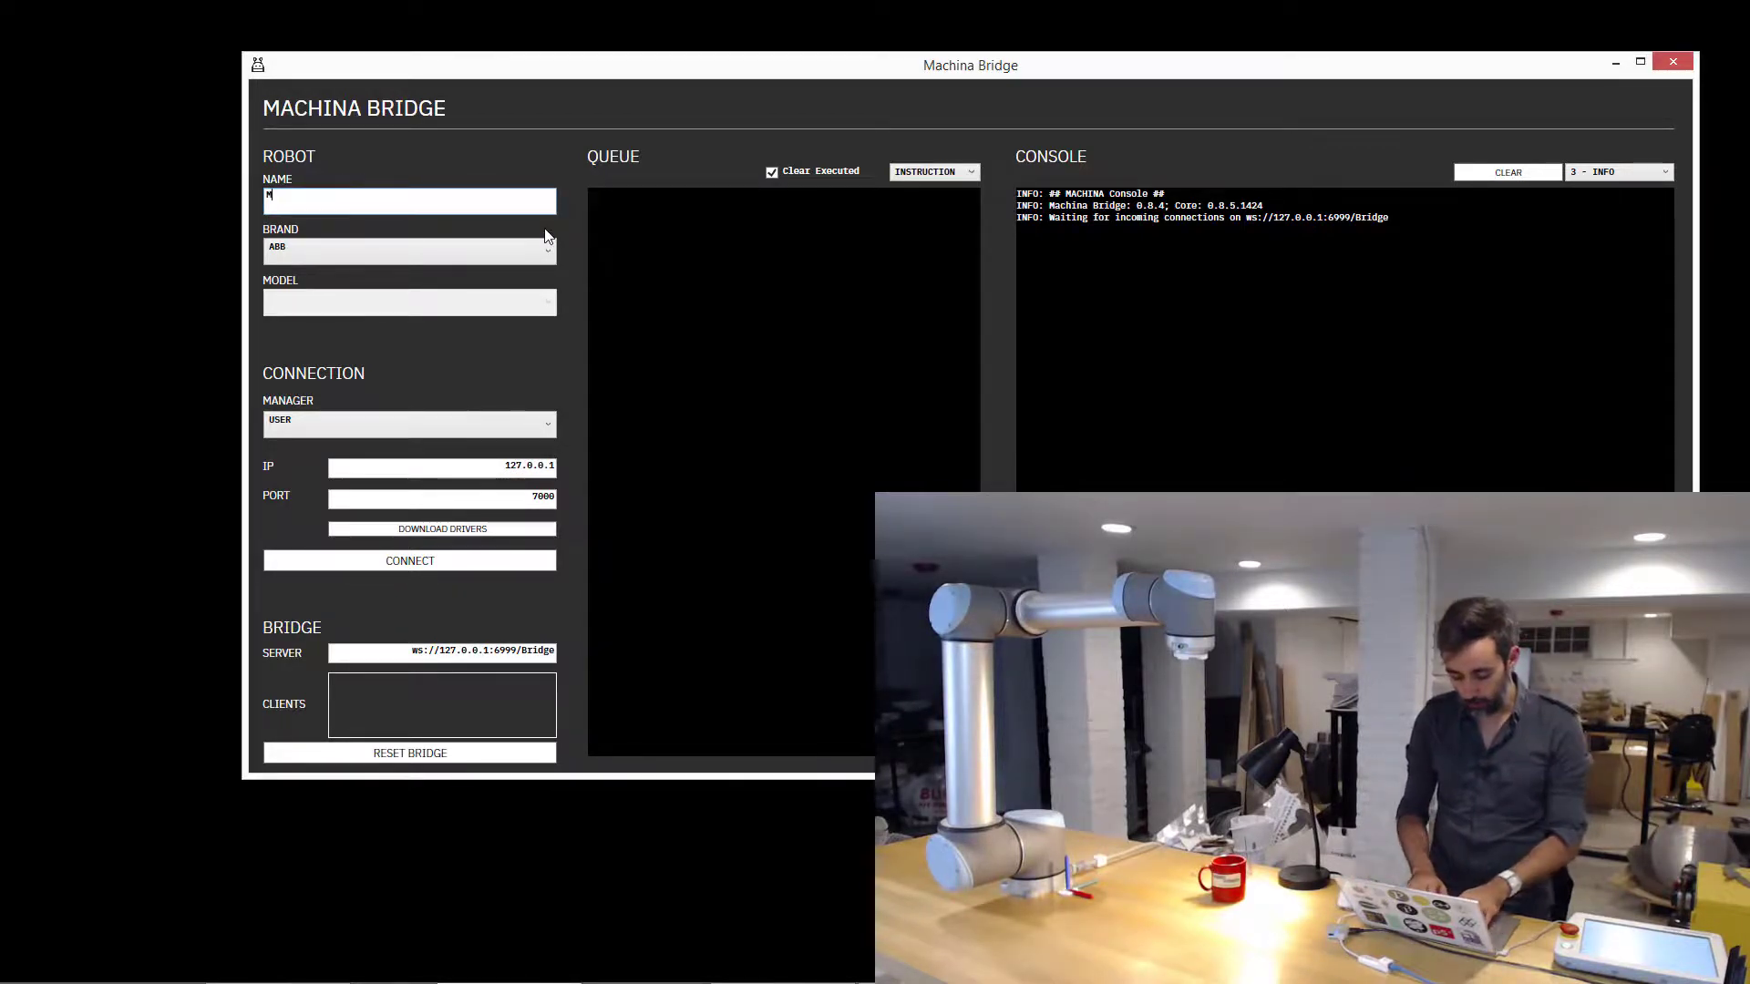
text(MyRobot)
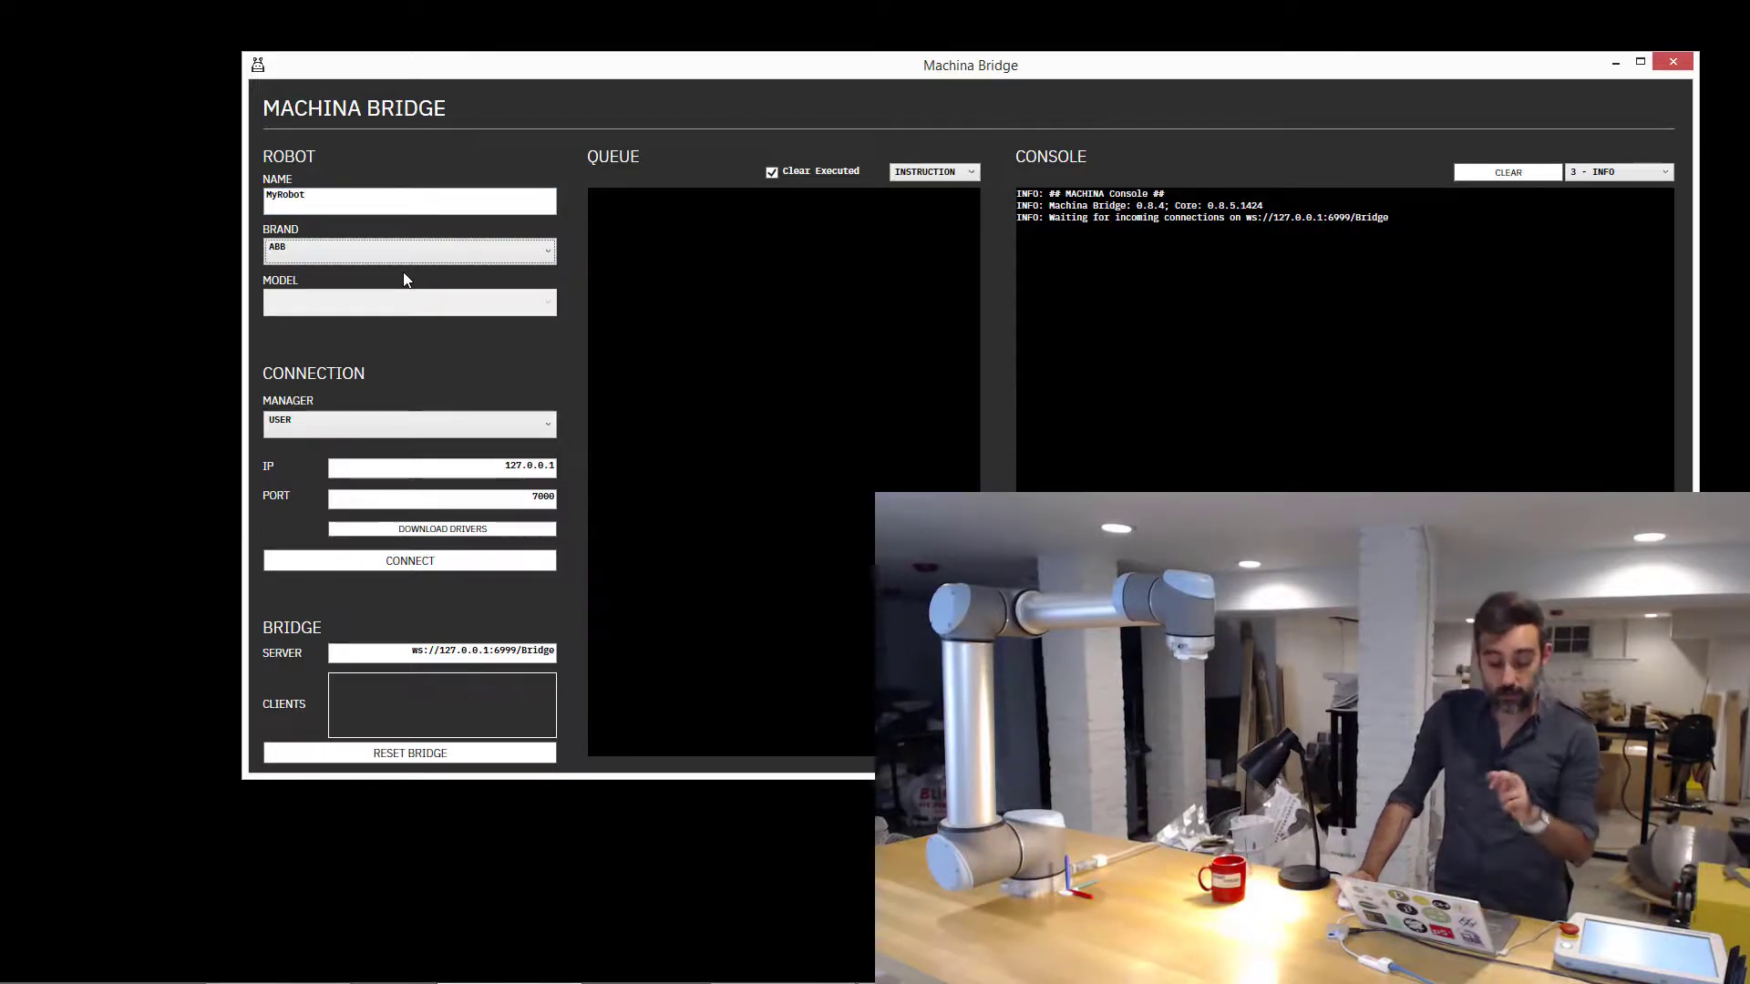
Change the robot brand from ABB to UR.
click(408, 248)
text(1)
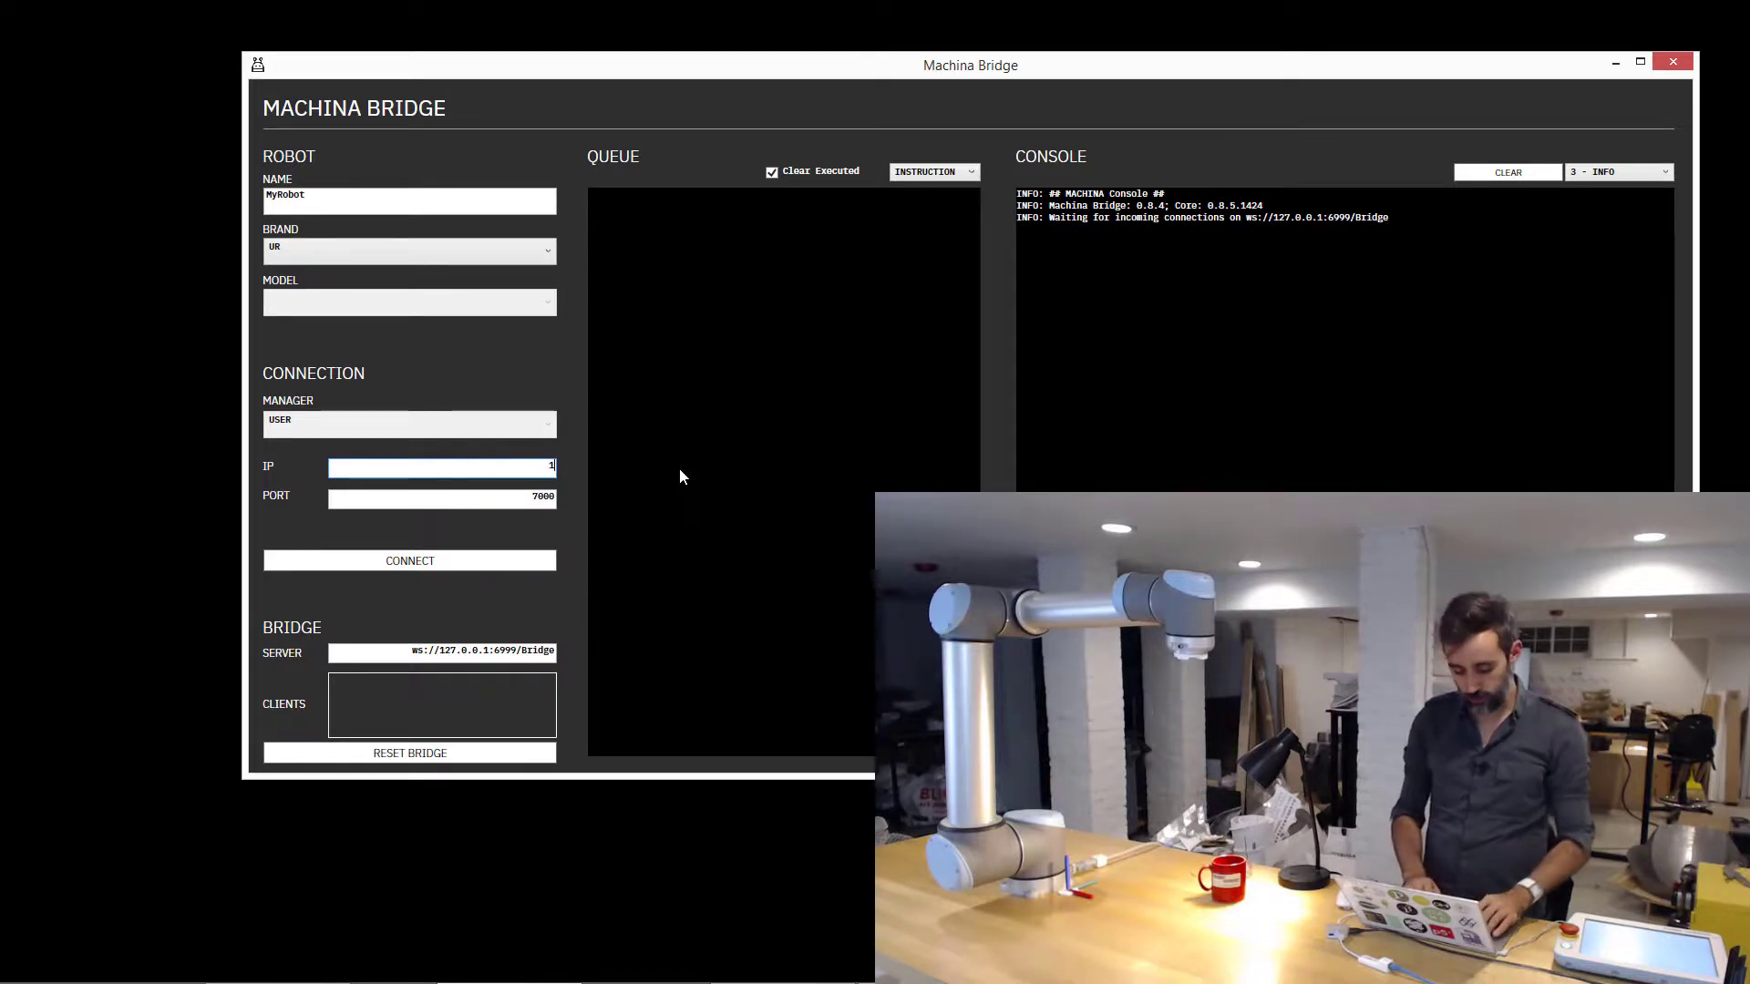
Enter 192.168.0.101 as the robot IP, keeping port 7000.
text(92.168.0.101)
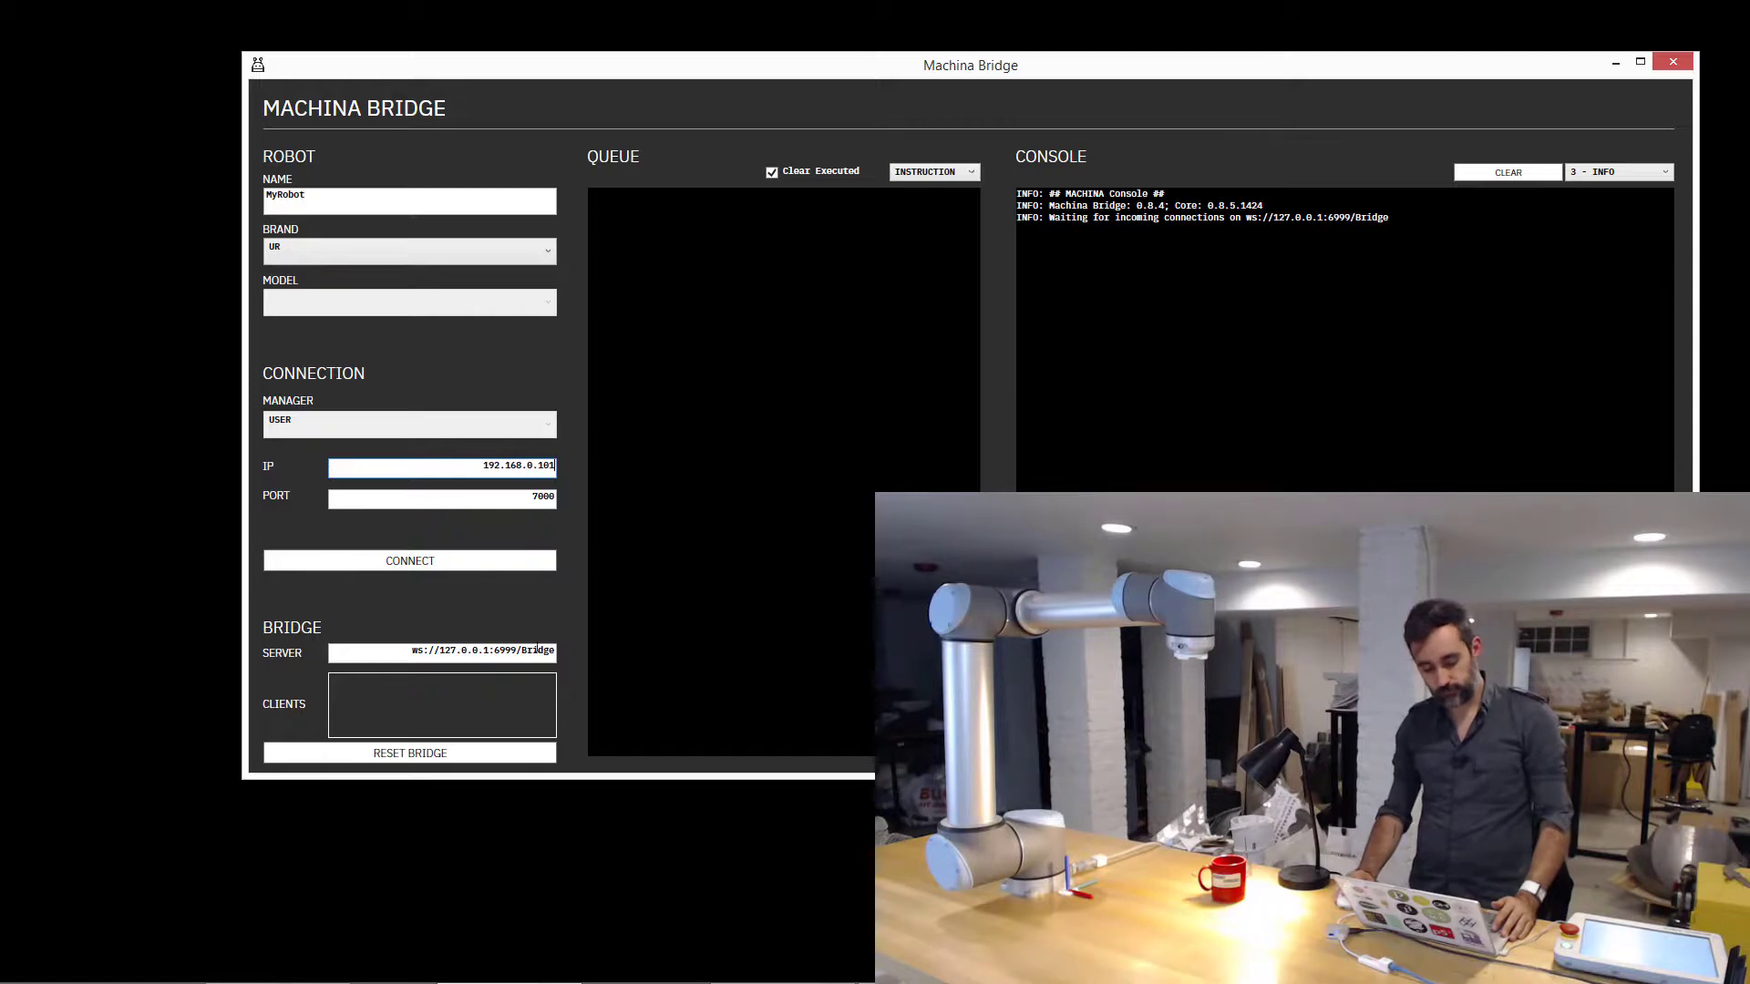
click(409, 560)
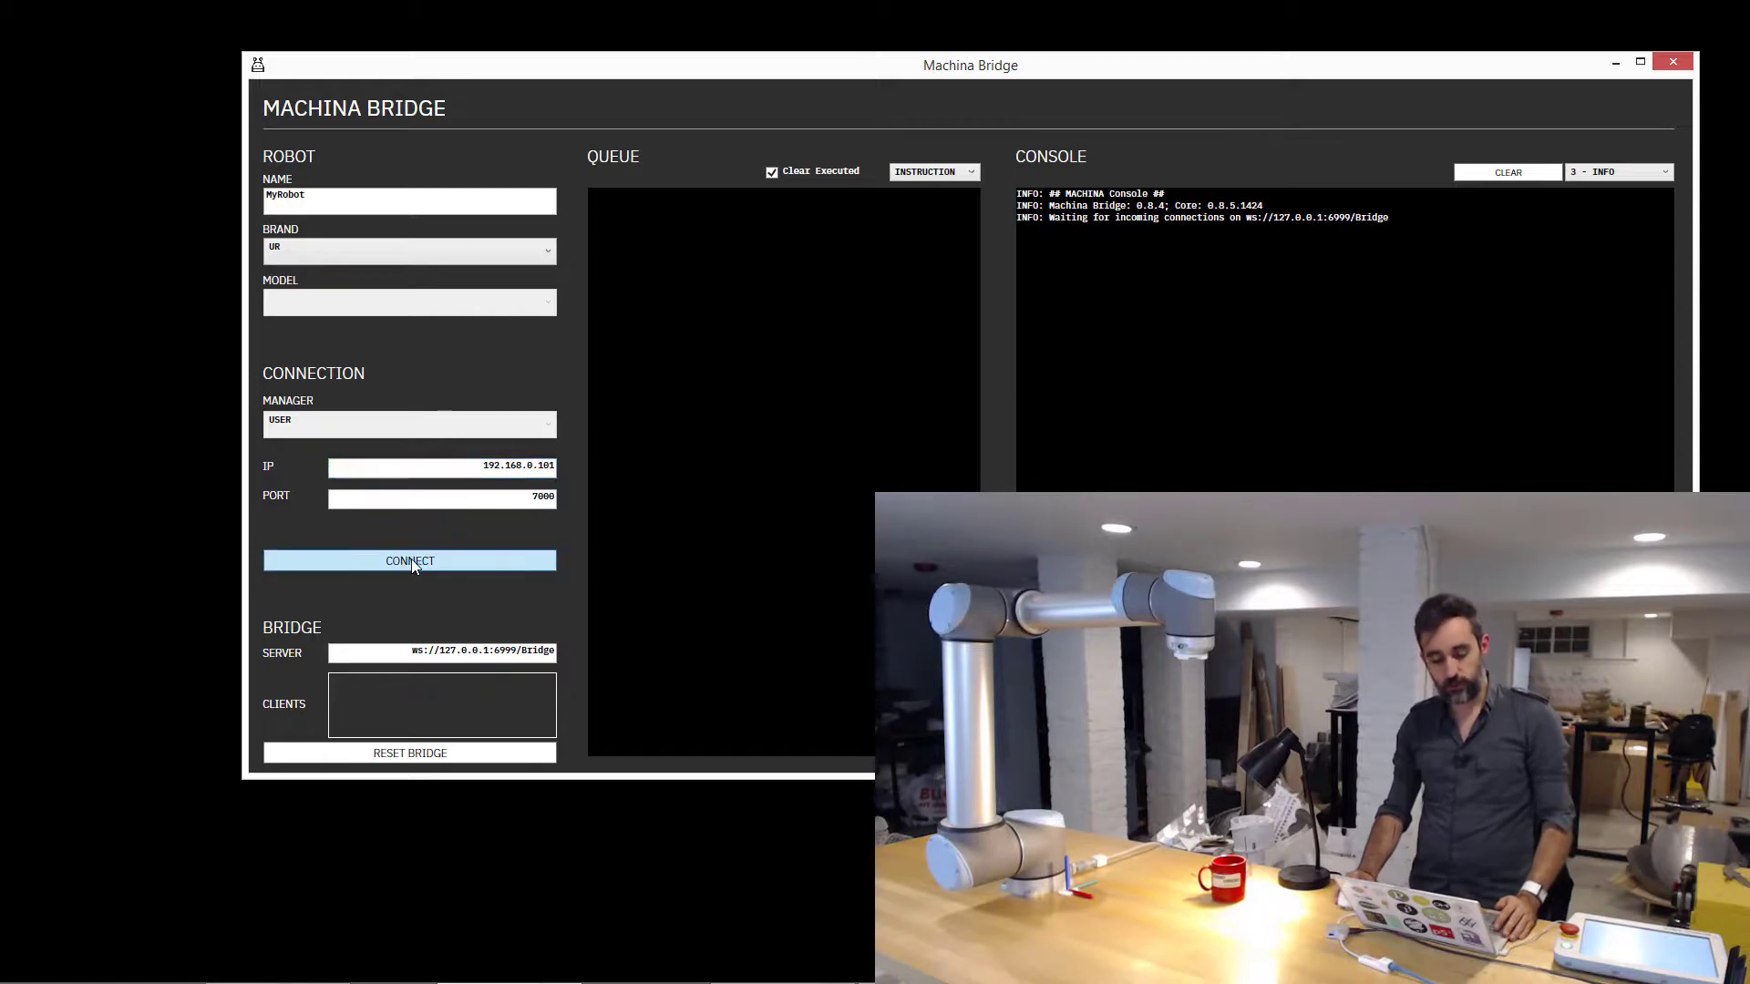
Connect to MyRobot at 192.168.0.101 and show its TCP position and axes.
click(409, 561)
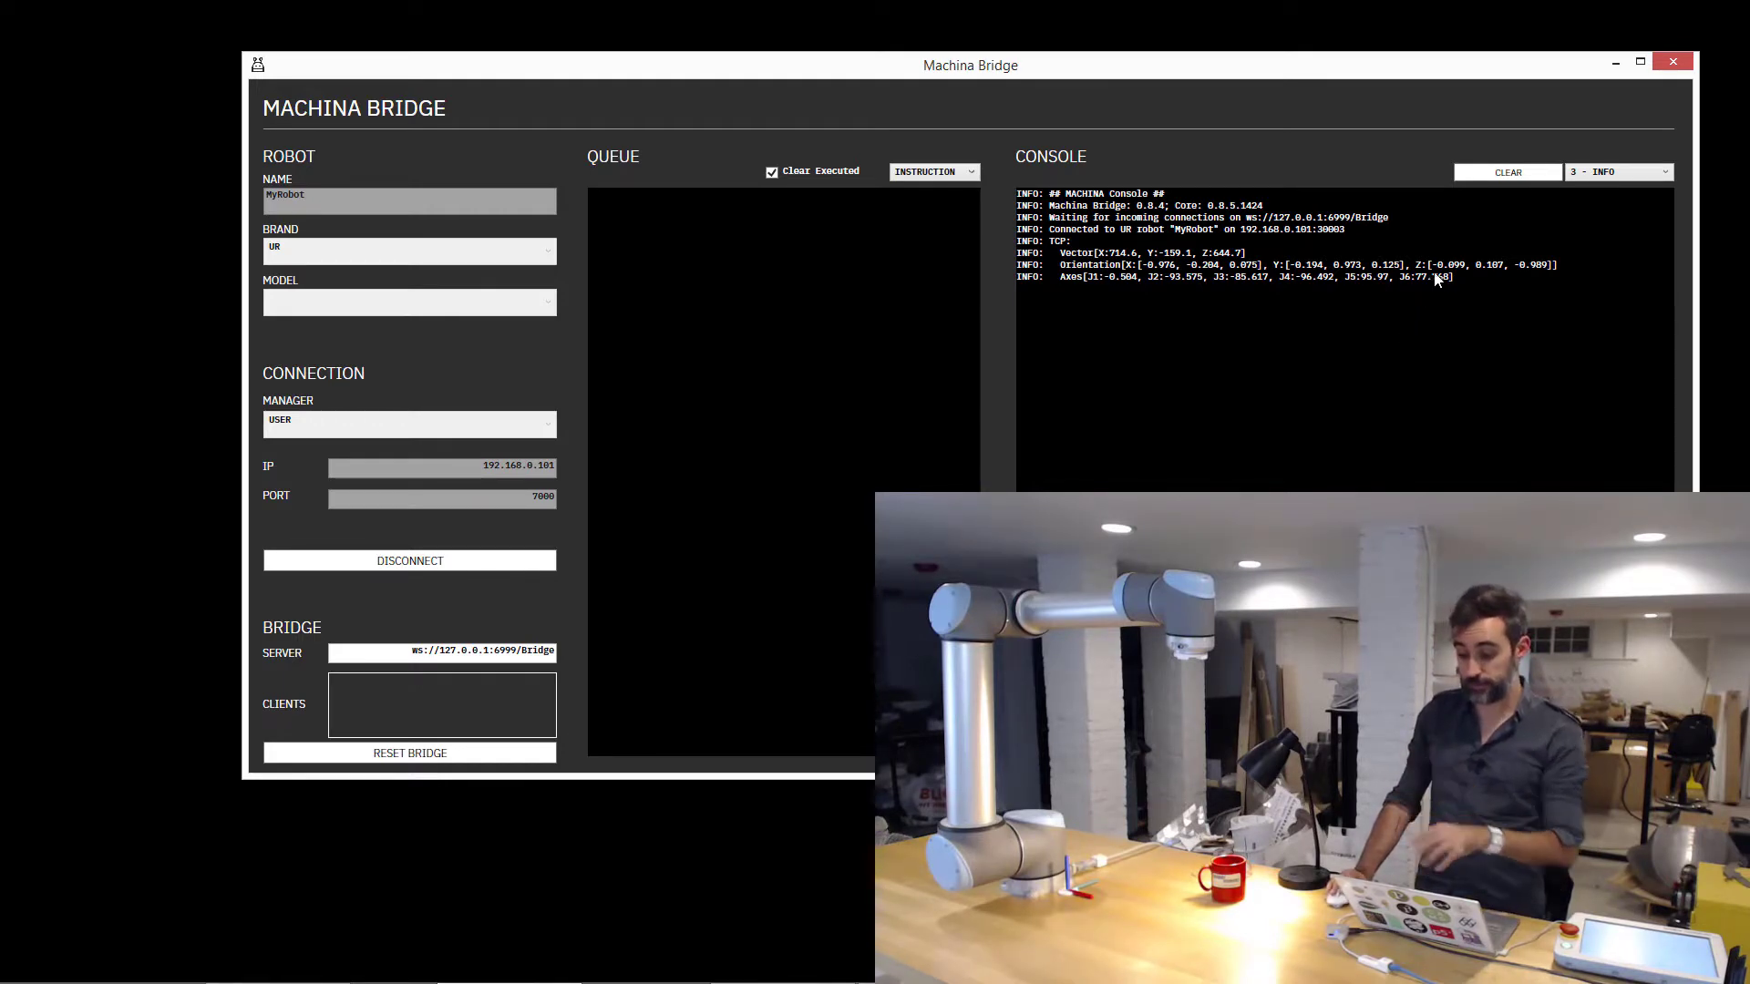
Set the console log level to 5 - DEBUG.
click(1617, 170)
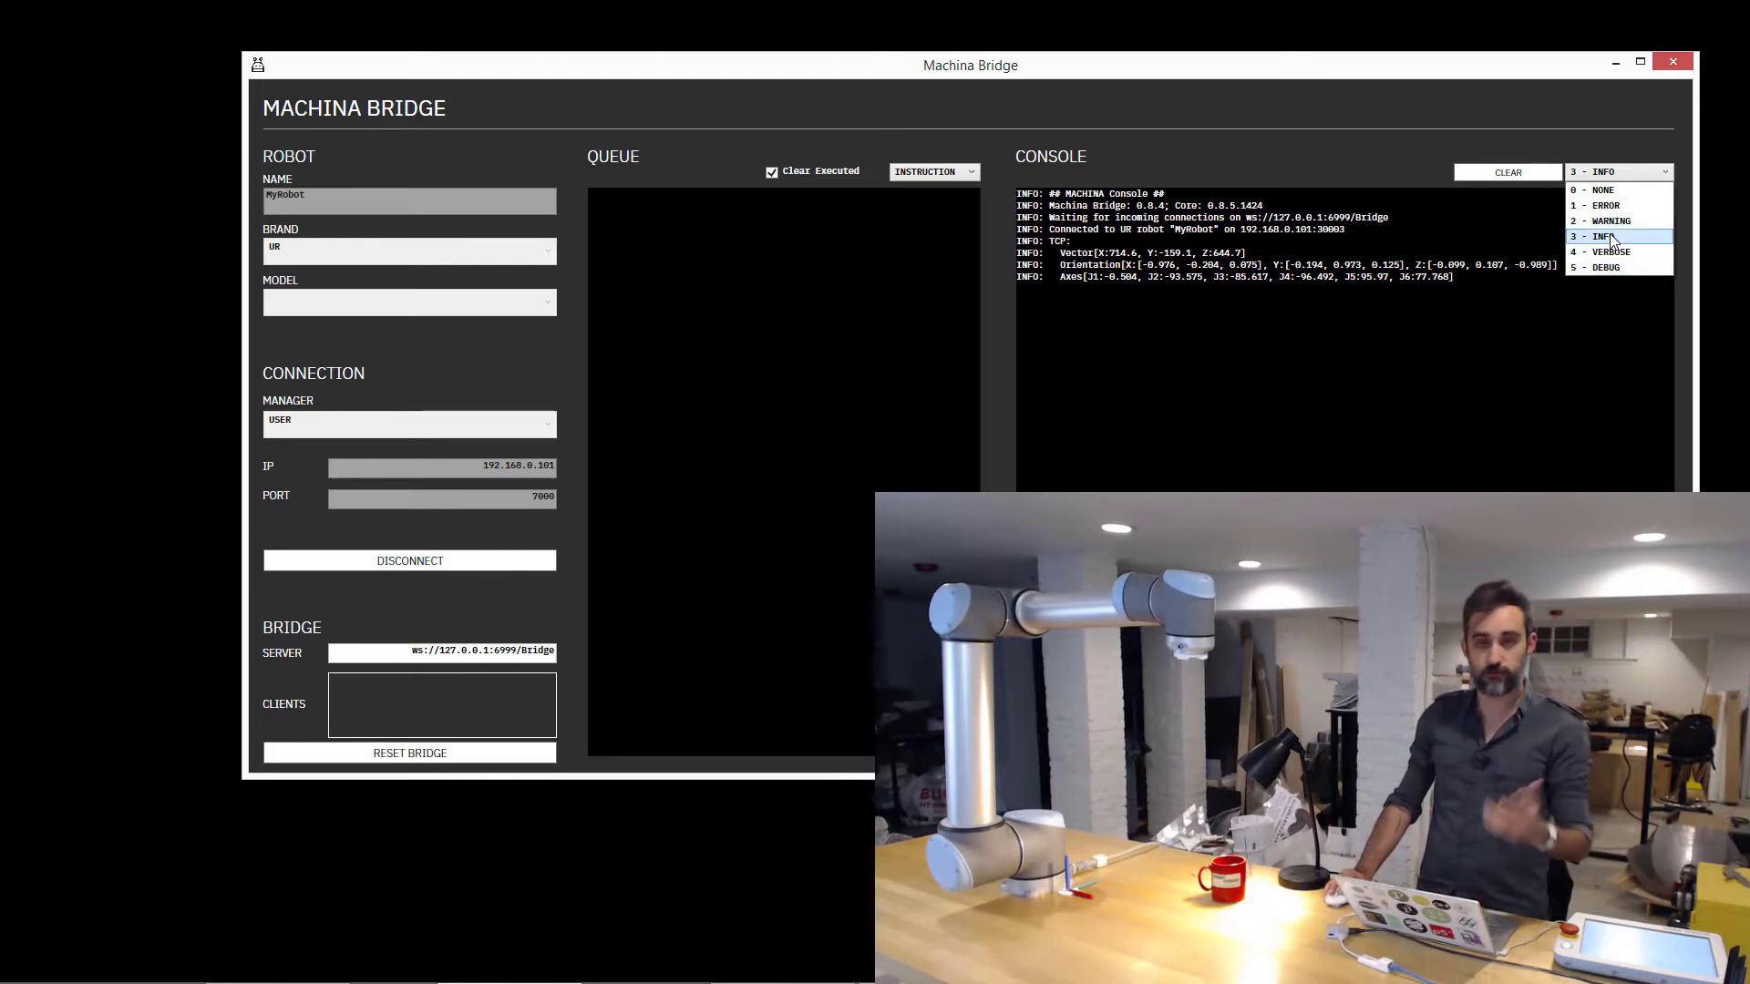
click(1607, 267)
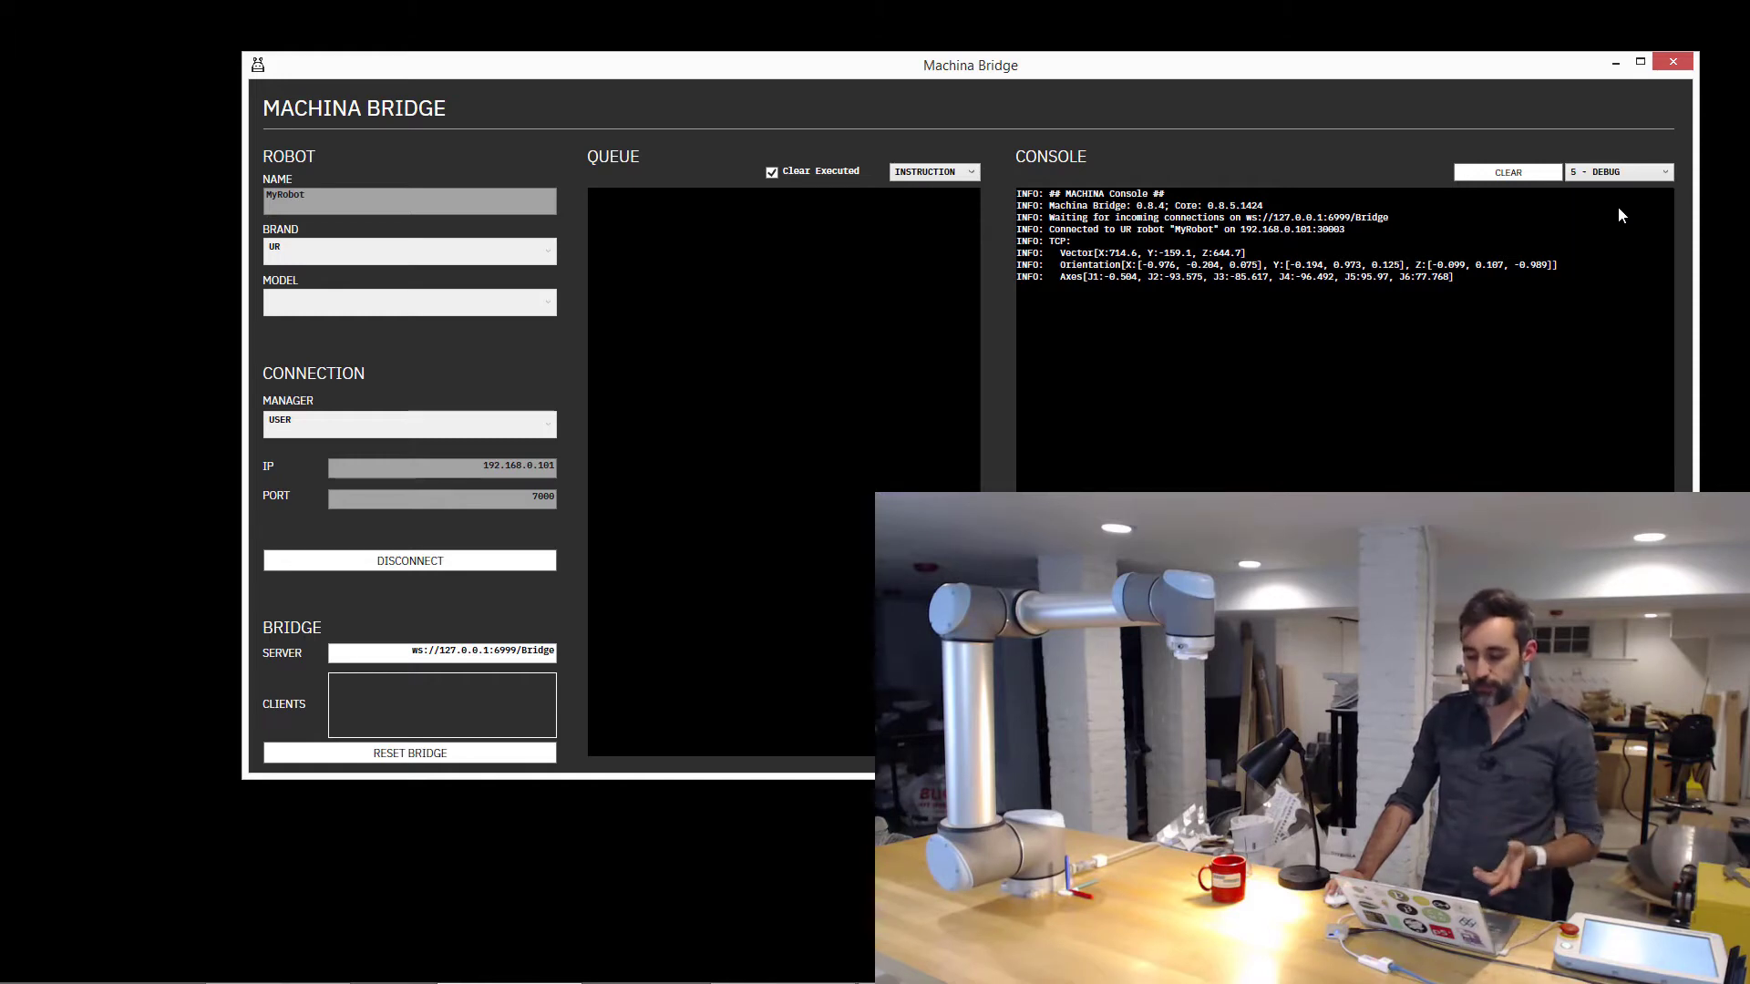
mouse_move(1570, 324)
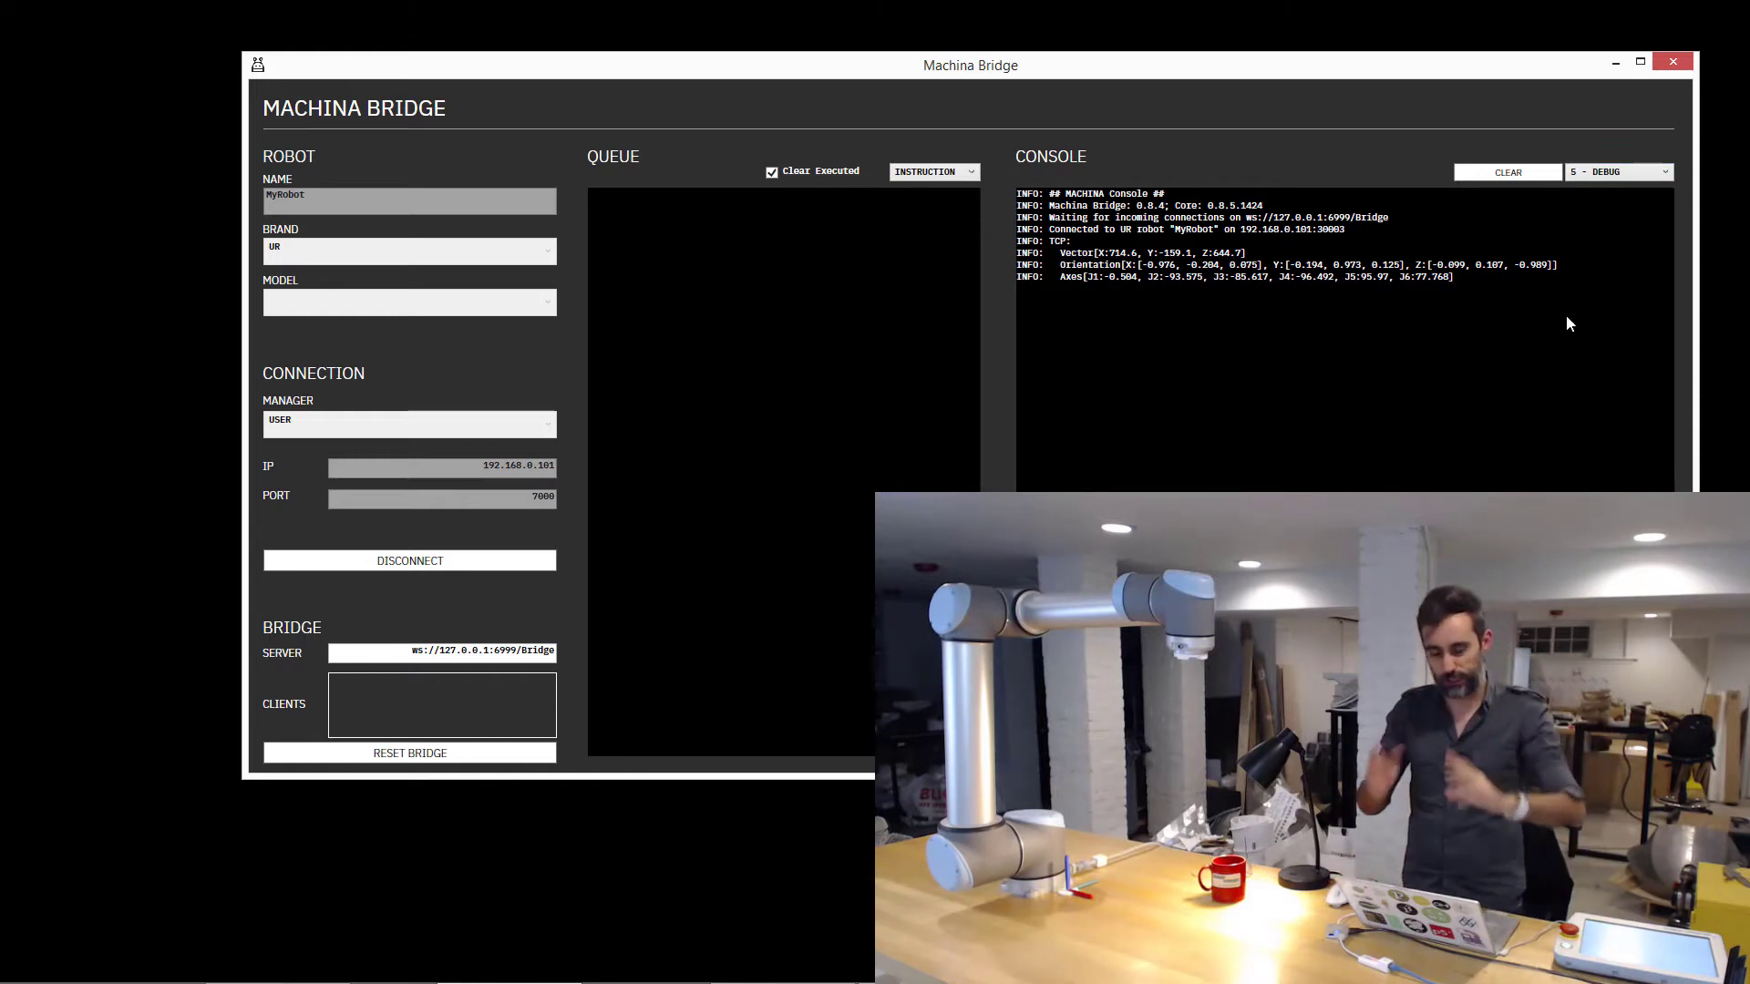
Clear every message from the Machina Bridge console.
click(1507, 172)
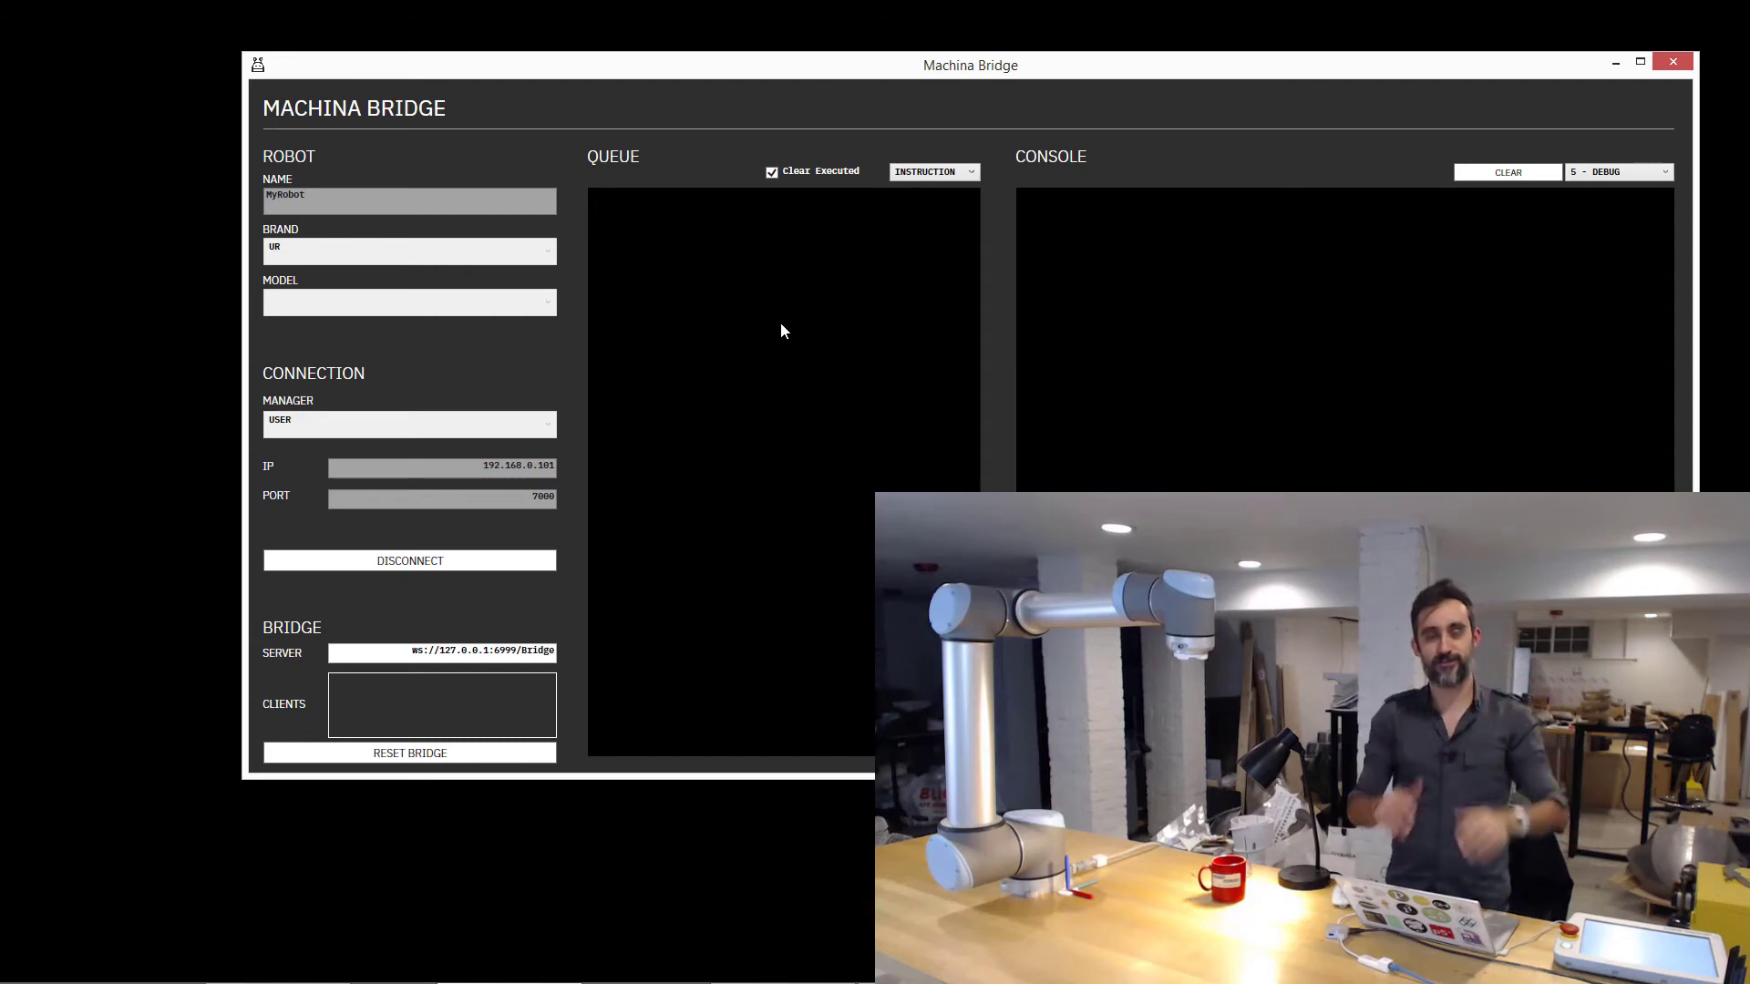
mouse_move(795, 339)
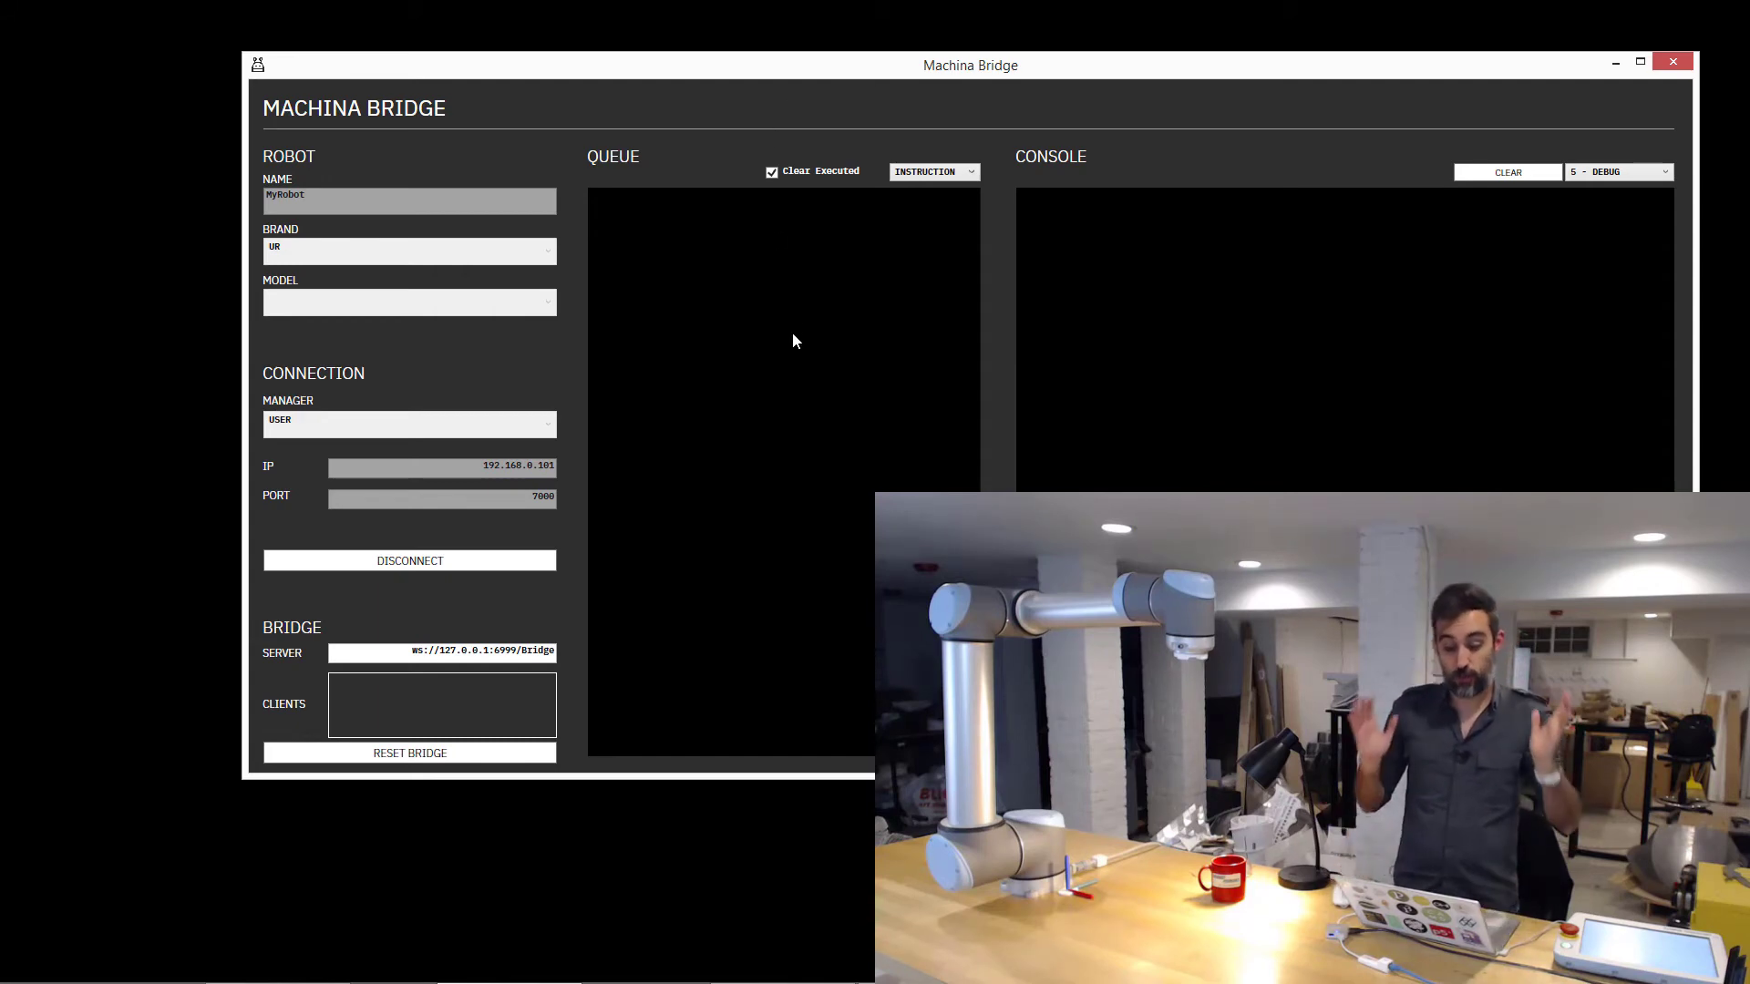